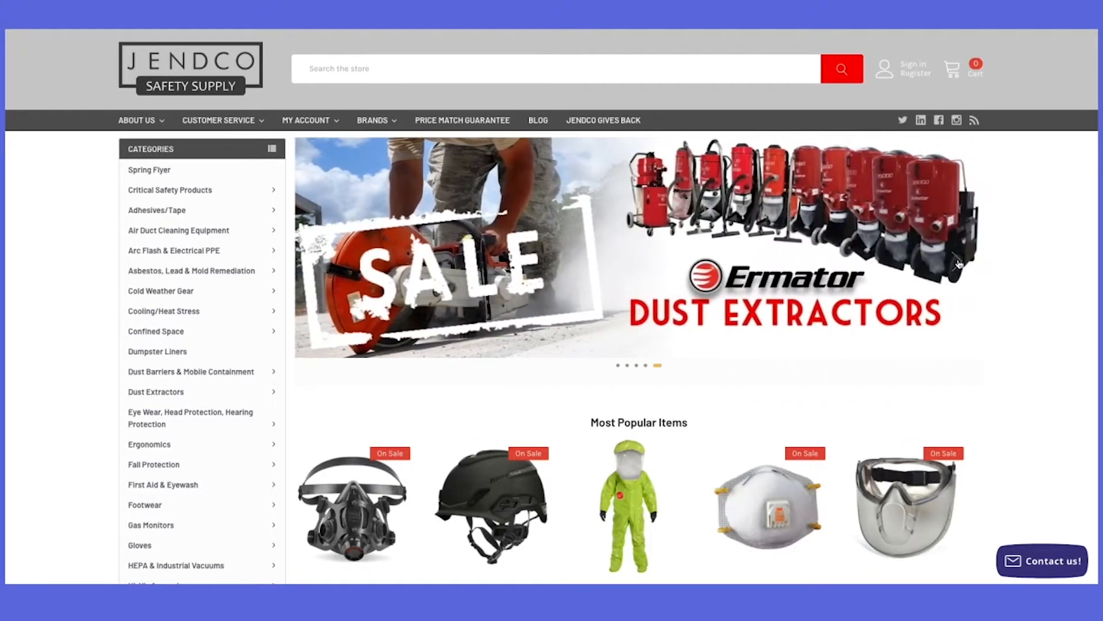
Scroll the Jendco homepage down to the Most Popular Items and Trending Items sections
scroll("down", 3)
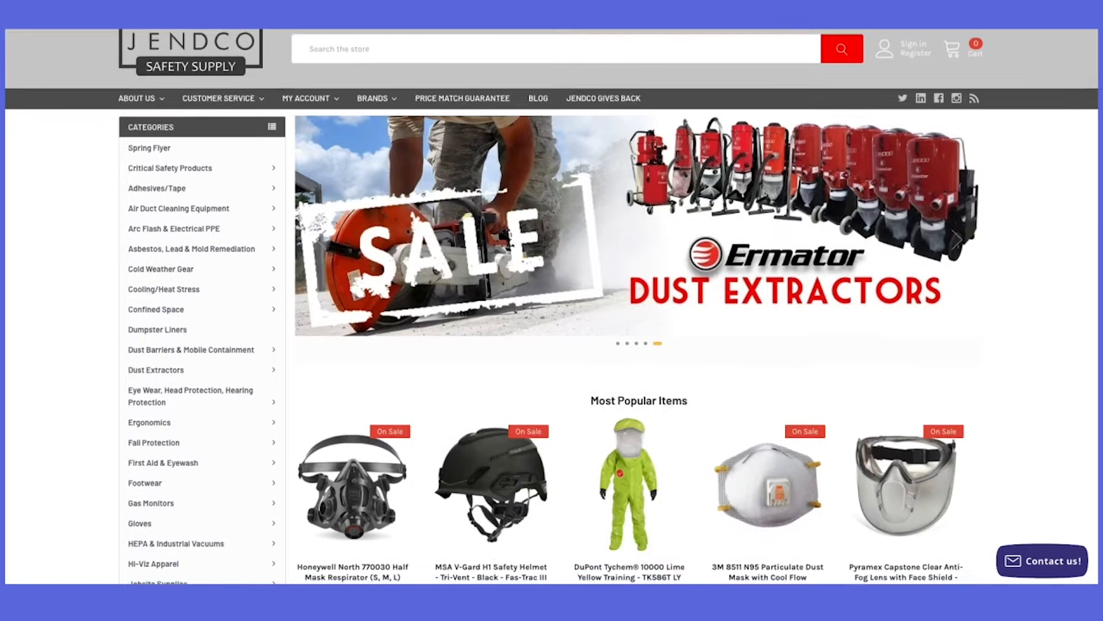
scroll("down", 3)
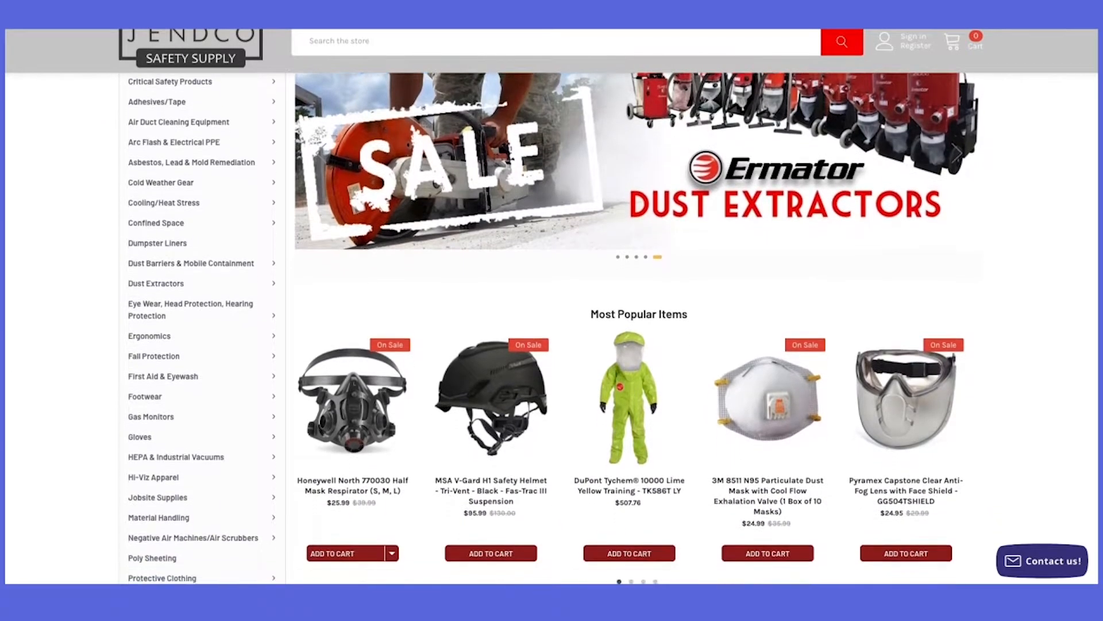
scroll("down", 3)
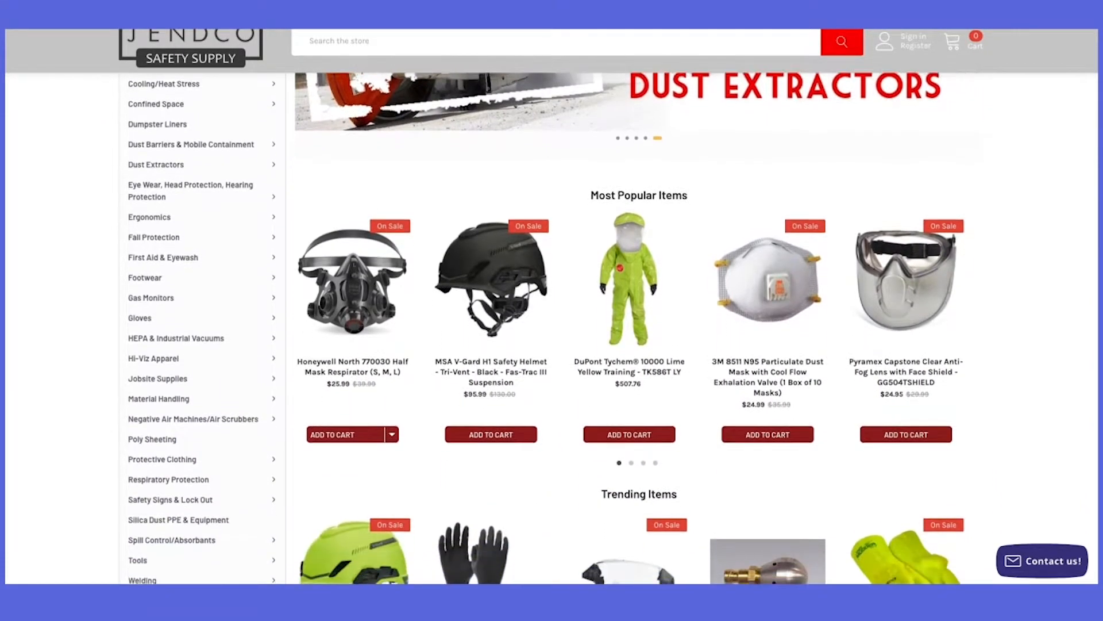
scroll("down", 3)
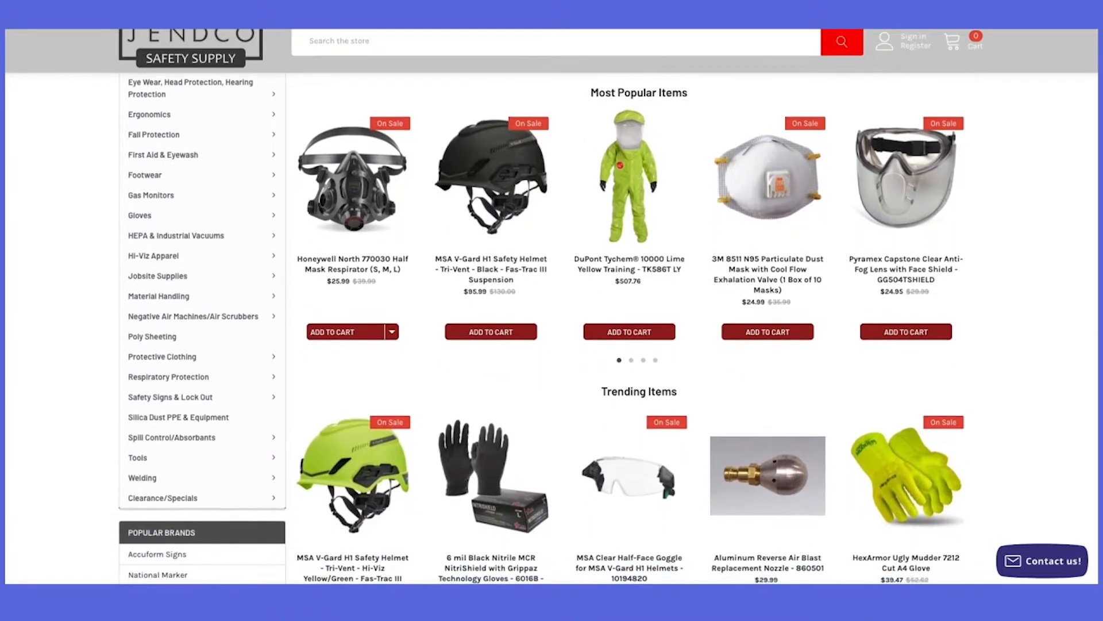
scroll("down", 3)
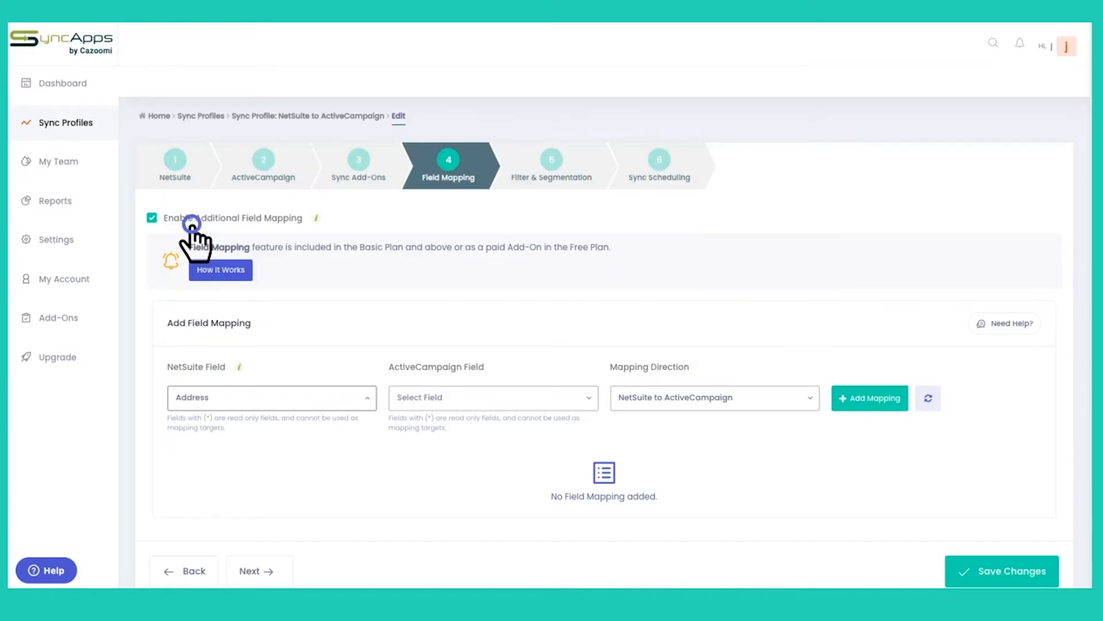
Choose City as the ActiveCampaign field paired with NetSuite's Address
left_click(492, 397)
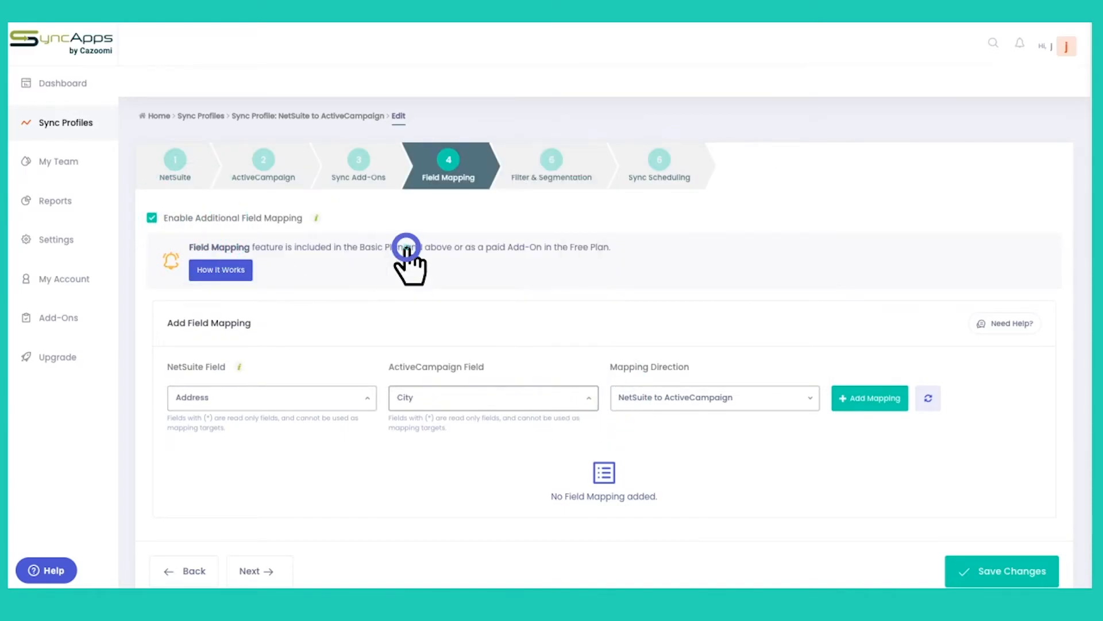